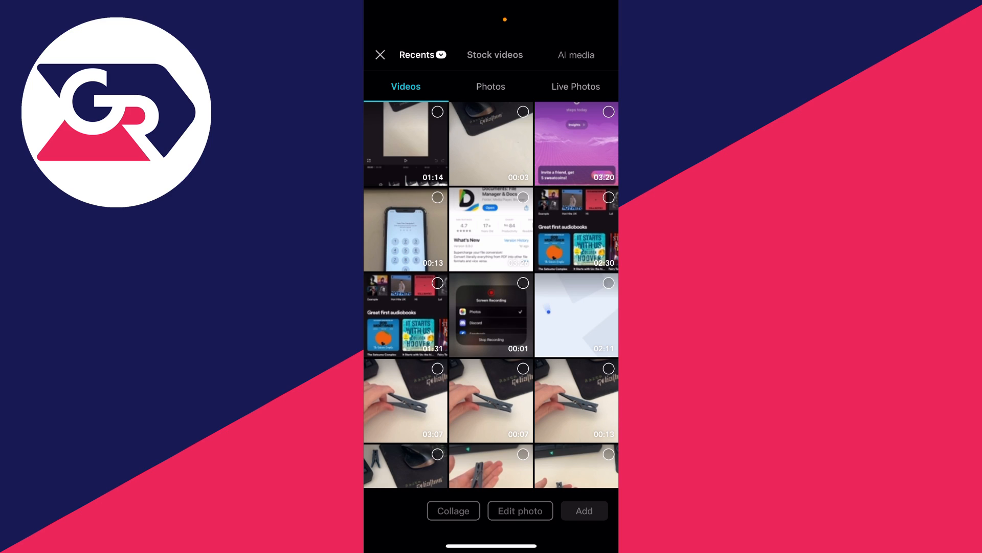
Step: Add the clothes-peg desk video from Recents to a new project
click(490, 143)
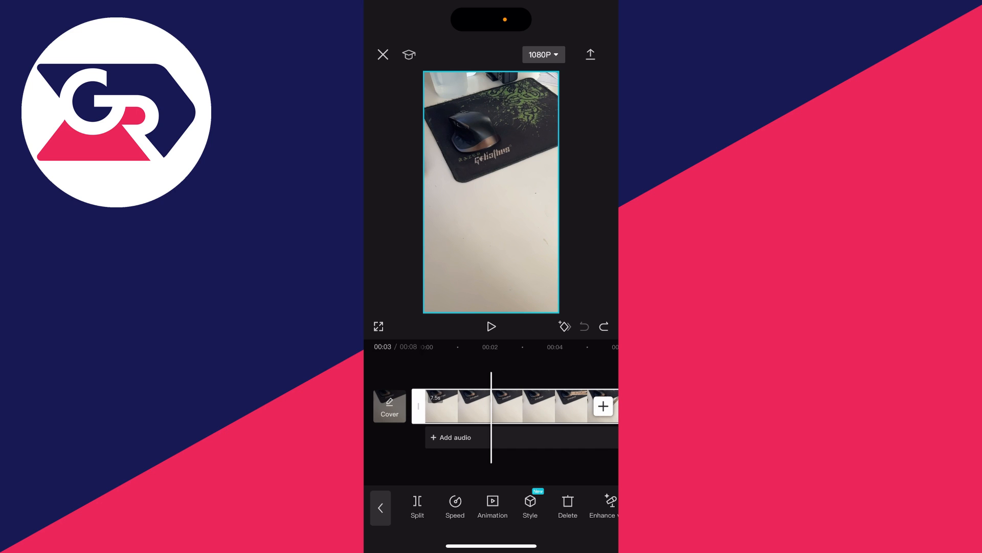
Step: Split the clip at two playhead positions to isolate a 2.9-second middle section
drag(416, 406, 483, 405)
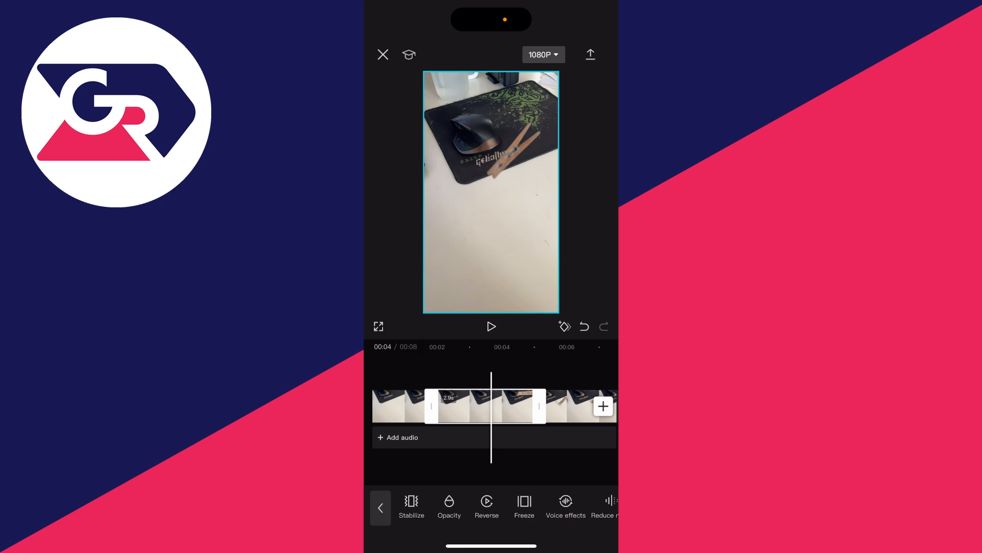
Step: Reverse the middle clip so it plays backwards
click(486, 506)
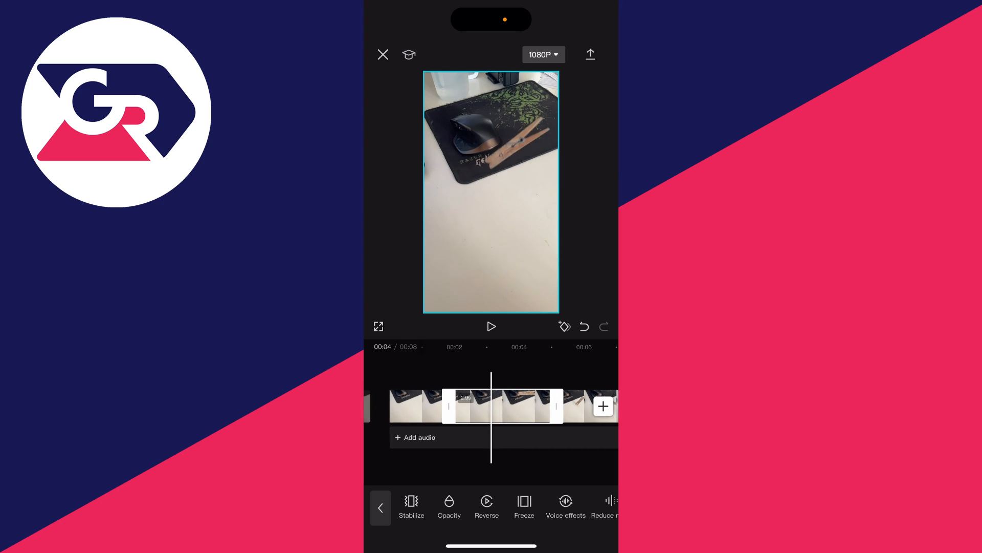
click(491, 326)
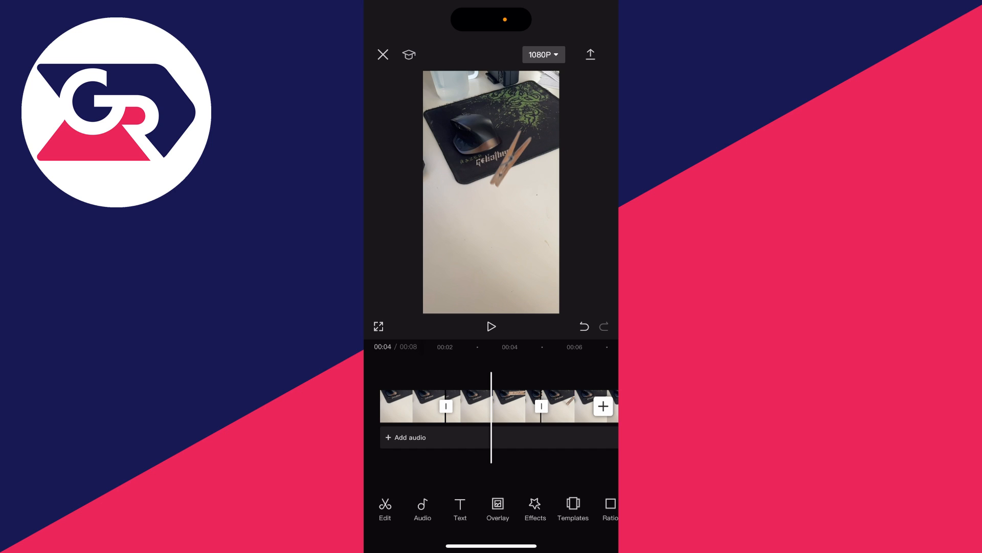
Step: Export the finished video to Photos and watch the result
click(590, 55)
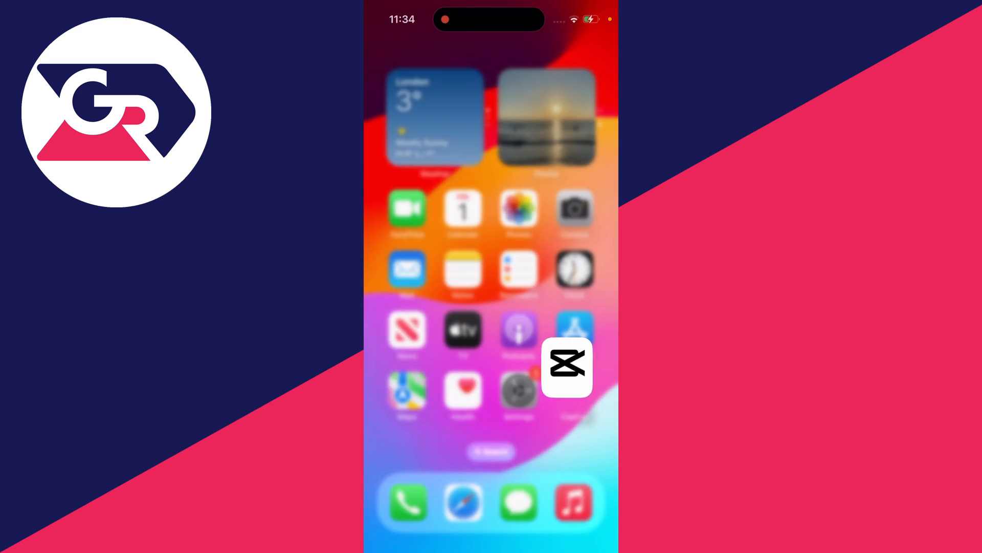
click(566, 367)
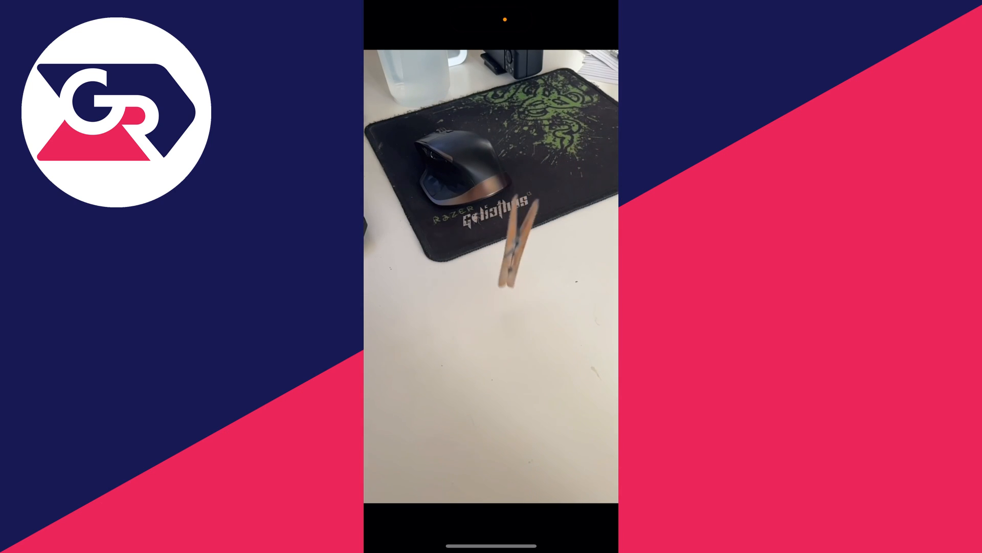